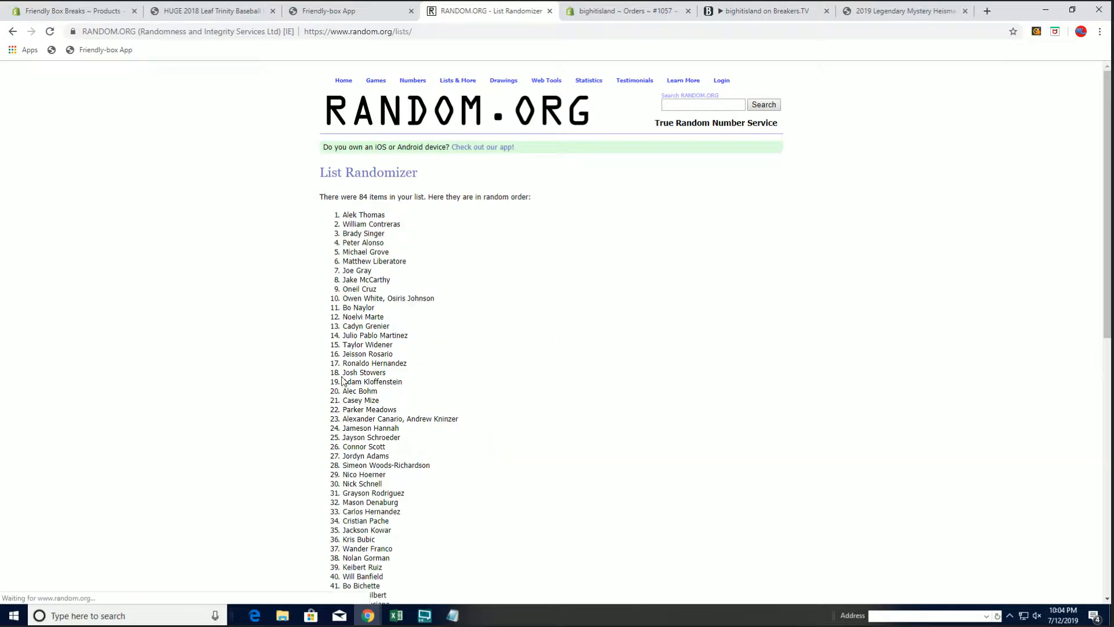
{"action": "scroll", "scroll_direction": "down", "scroll_amount": 3}
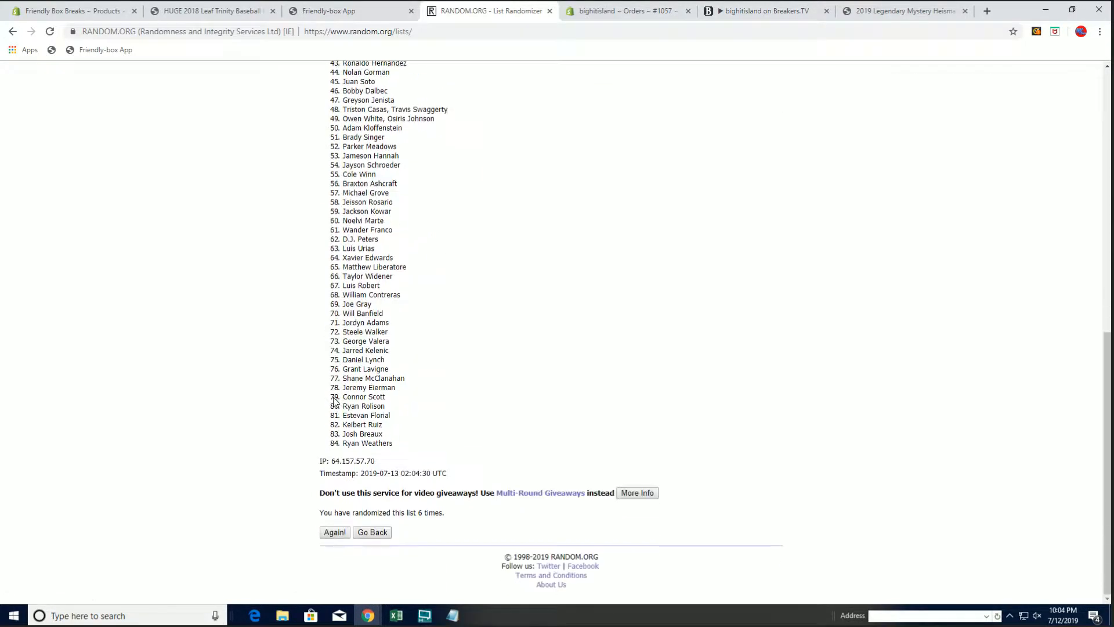